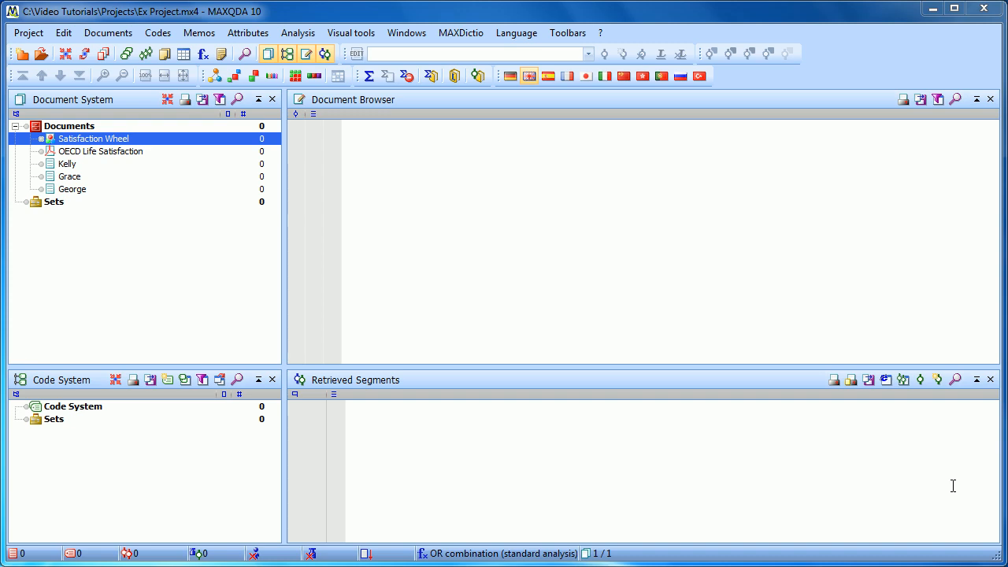
mouse_move(408, 364)
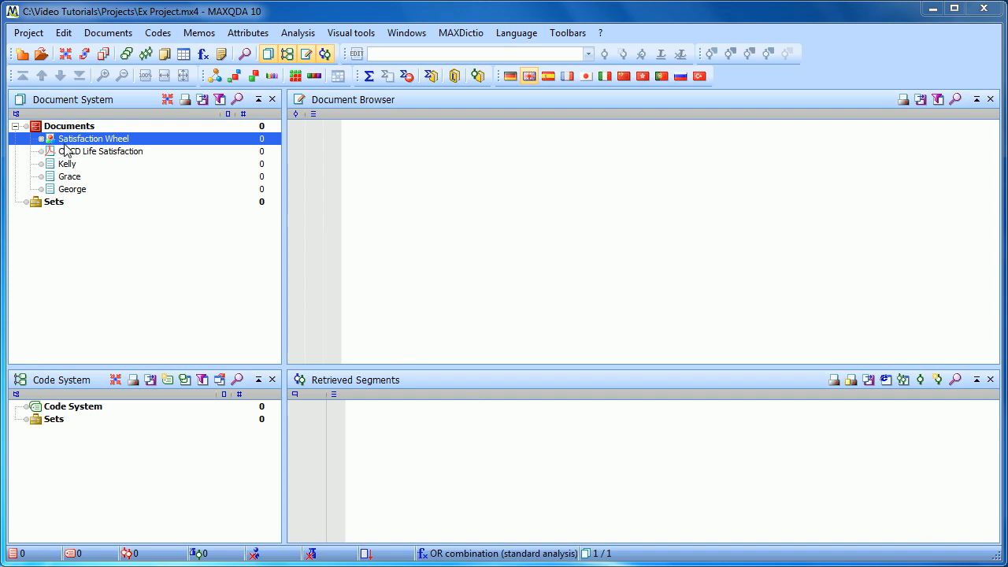
mouse_move(118, 38)
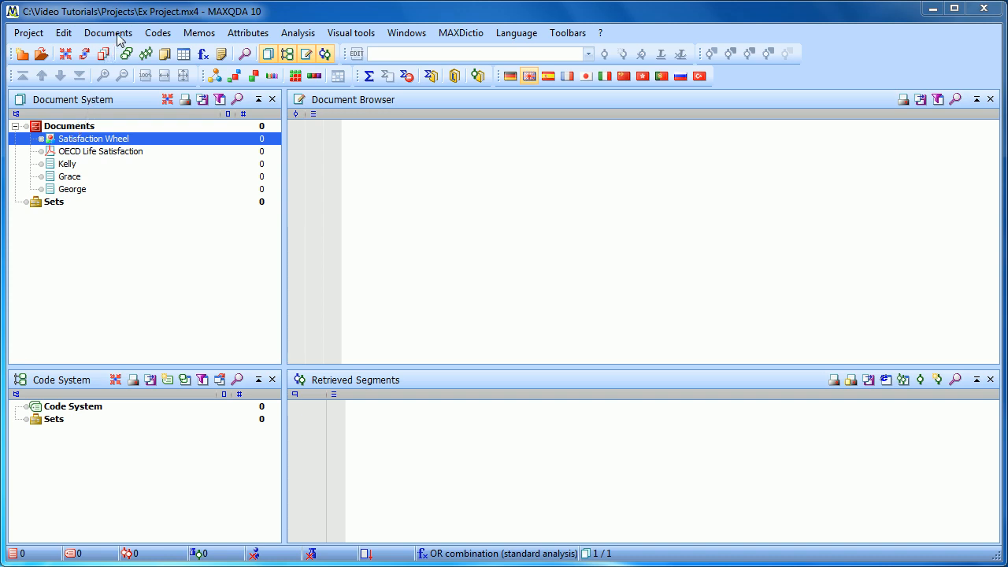
Create a new document group from the Documents menu and name it 'Interviews'.
left_click(107, 32)
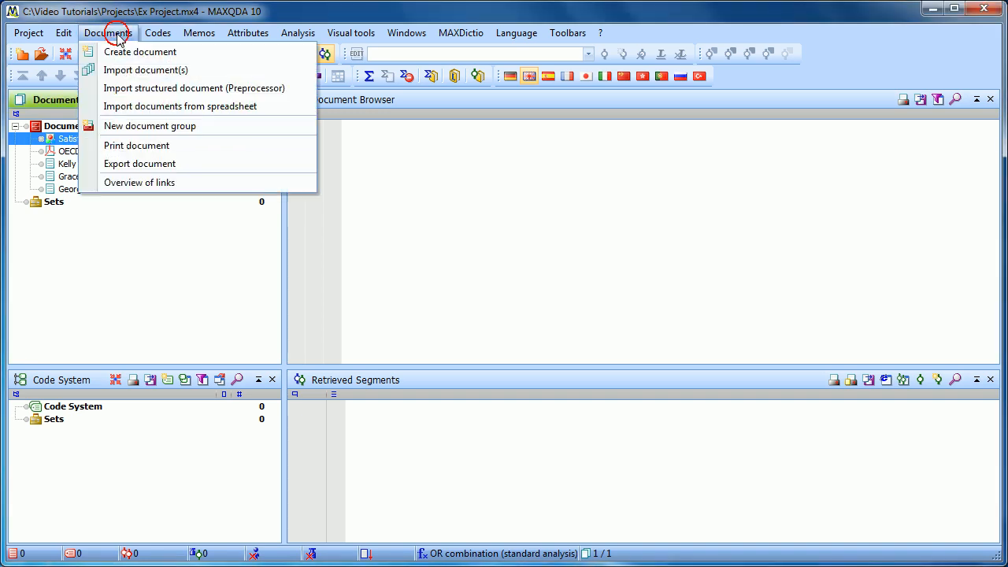
mouse_move(163, 130)
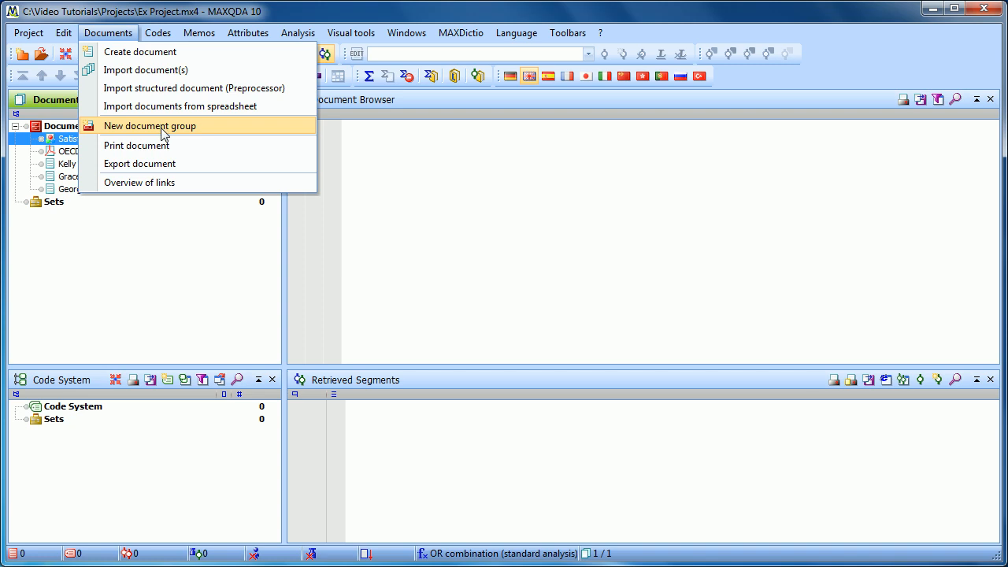
left_click(150, 126)
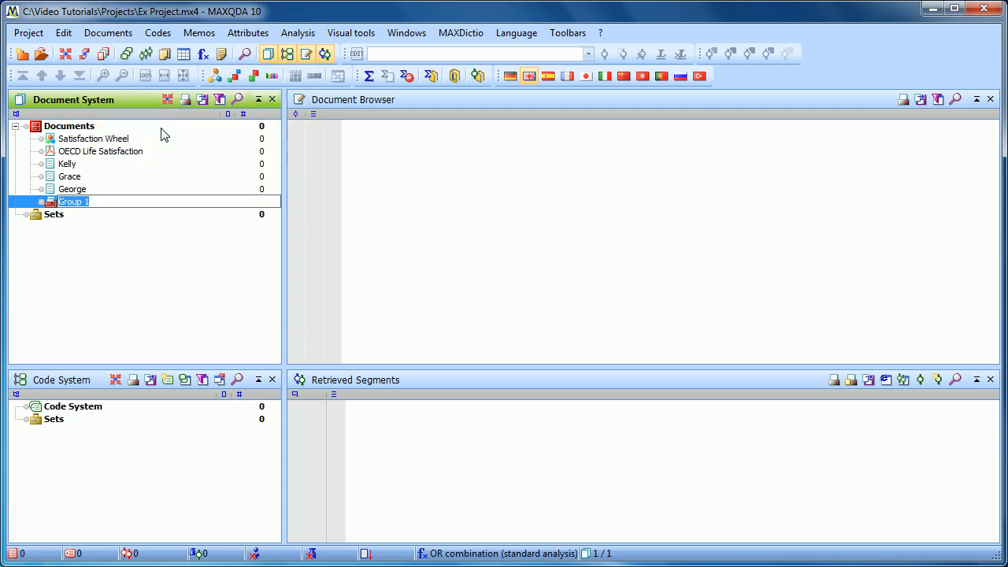
mouse_move(77, 212)
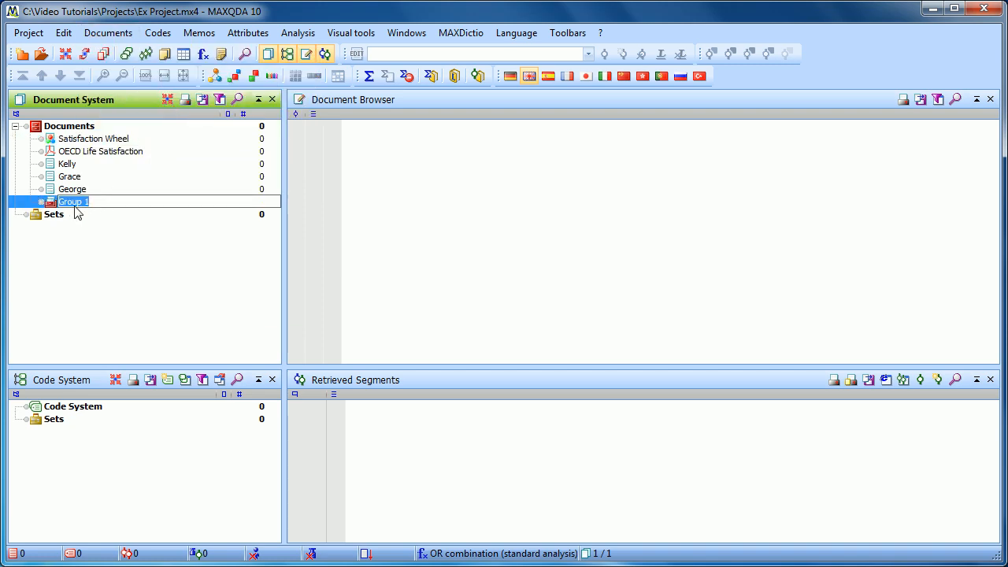
mouse_move(94, 218)
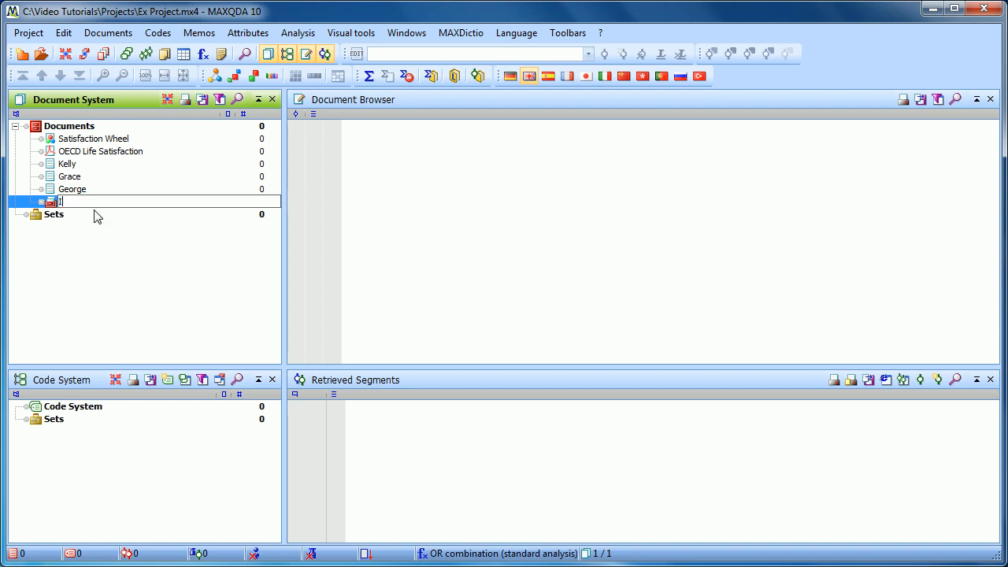
type("Interviews")
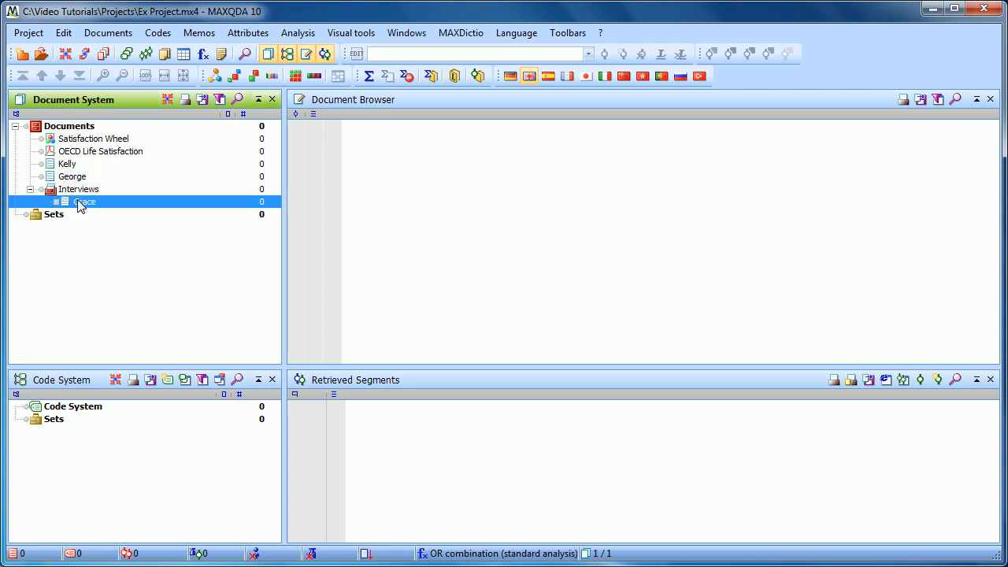
Select an interview document to file it into the Interviews group.
left_click(73, 176)
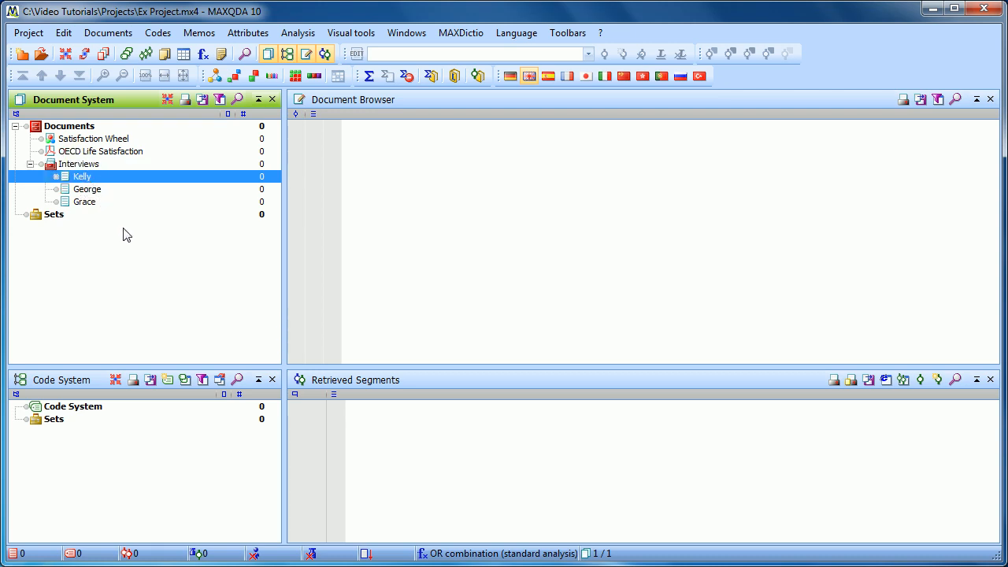
mouse_move(119, 231)
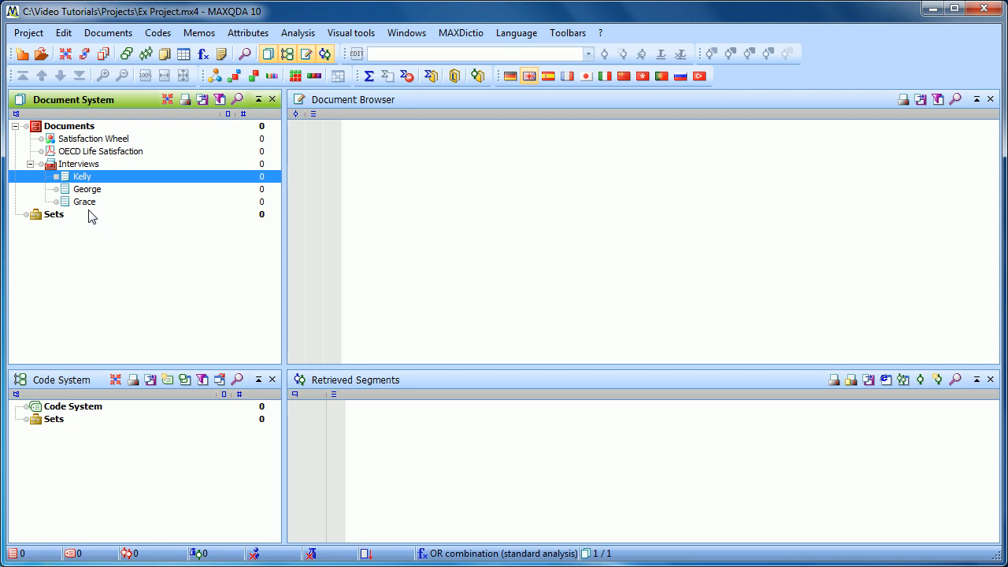
mouse_move(82, 131)
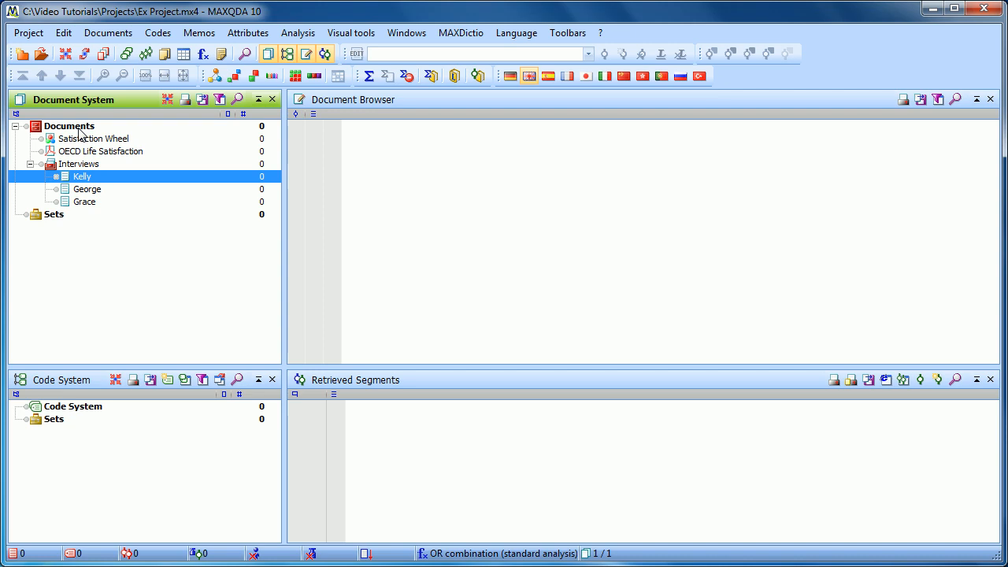
Add another document group via right-click on Documents and name it 'Secondary Sources'.
right_click(70, 126)
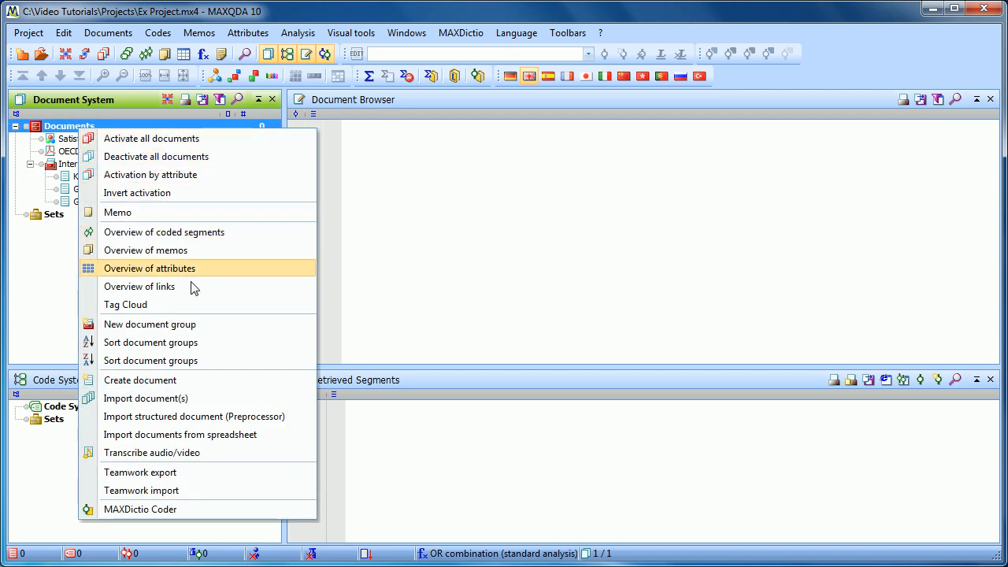
mouse_move(207, 329)
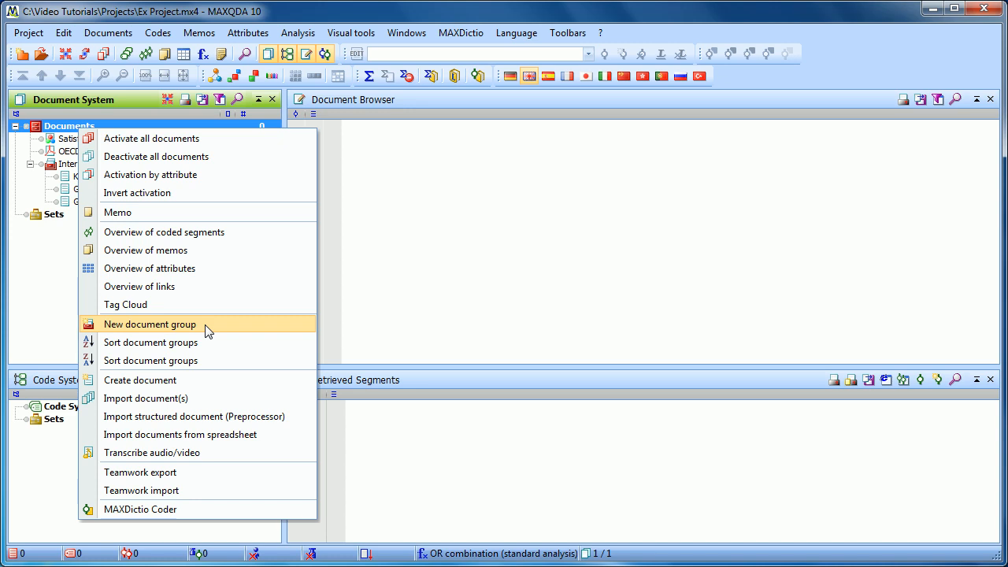
left_click(149, 324)
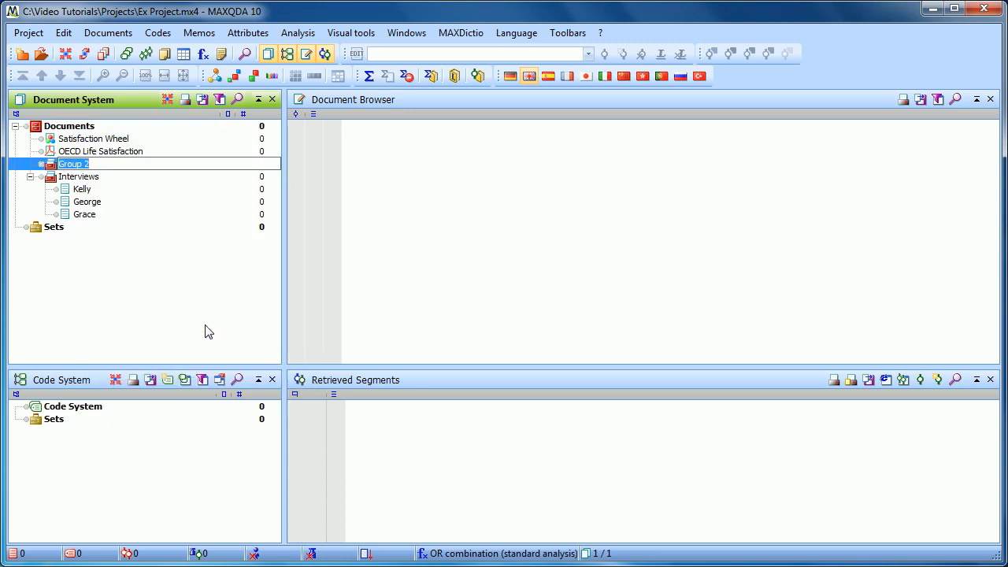
type("Secondary Sources")
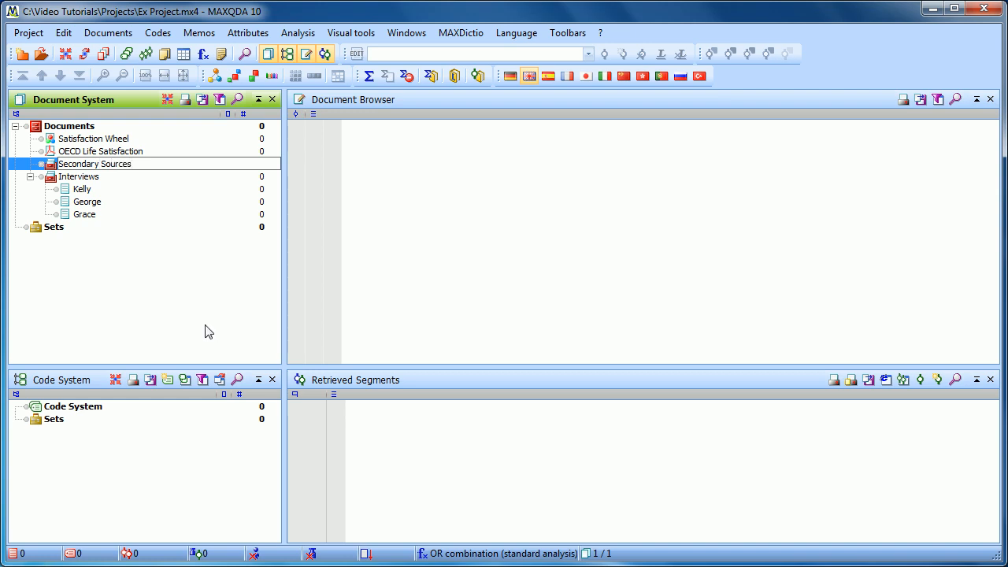
mouse_move(114, 155)
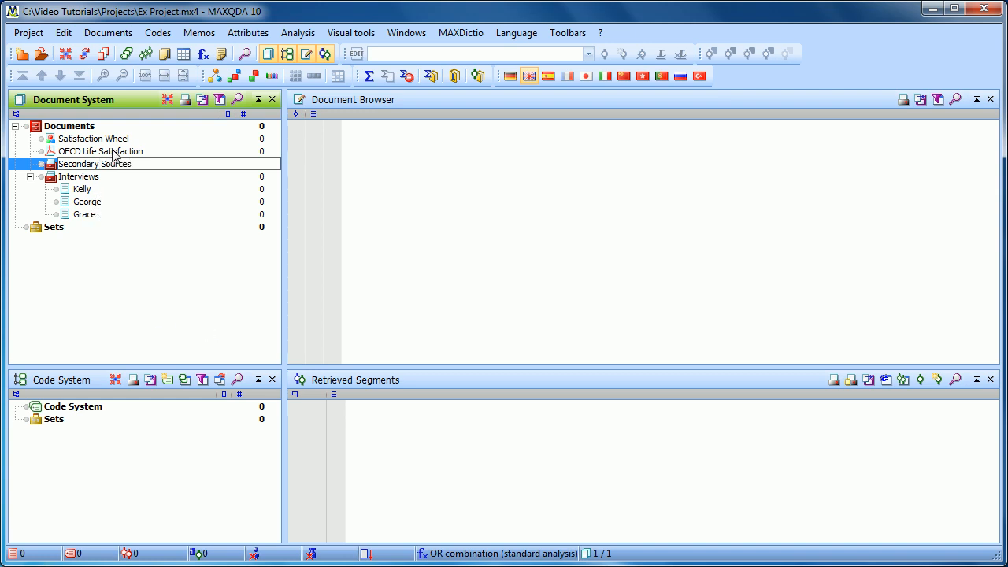